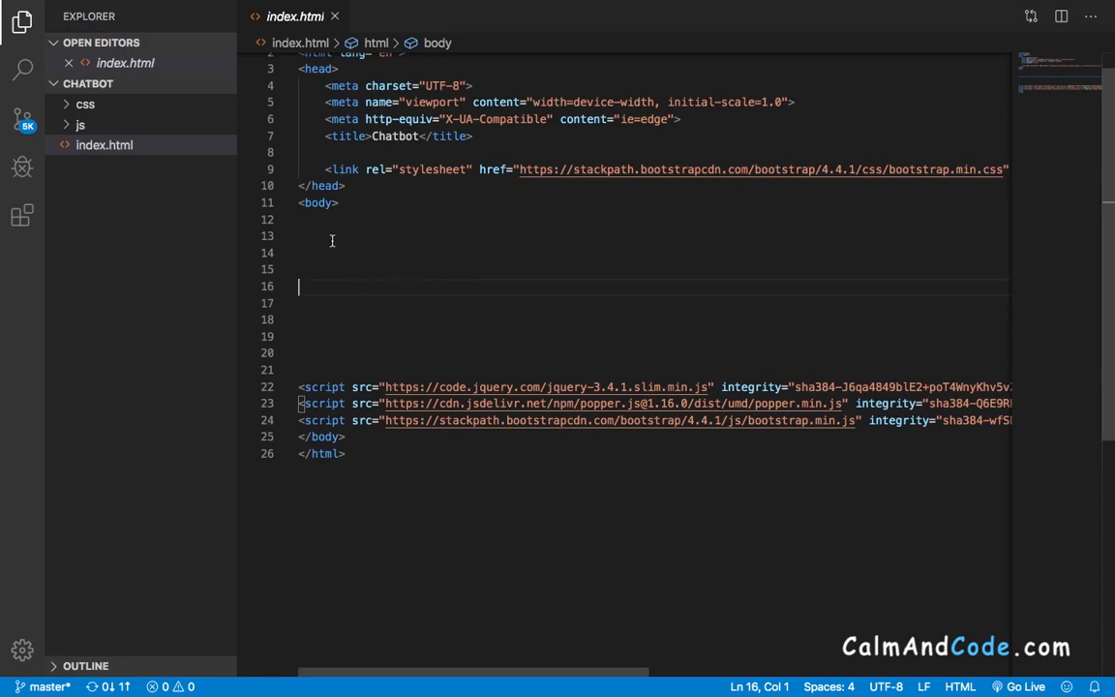
{"action": "mouse_move", "coordinate": [463, 316]}
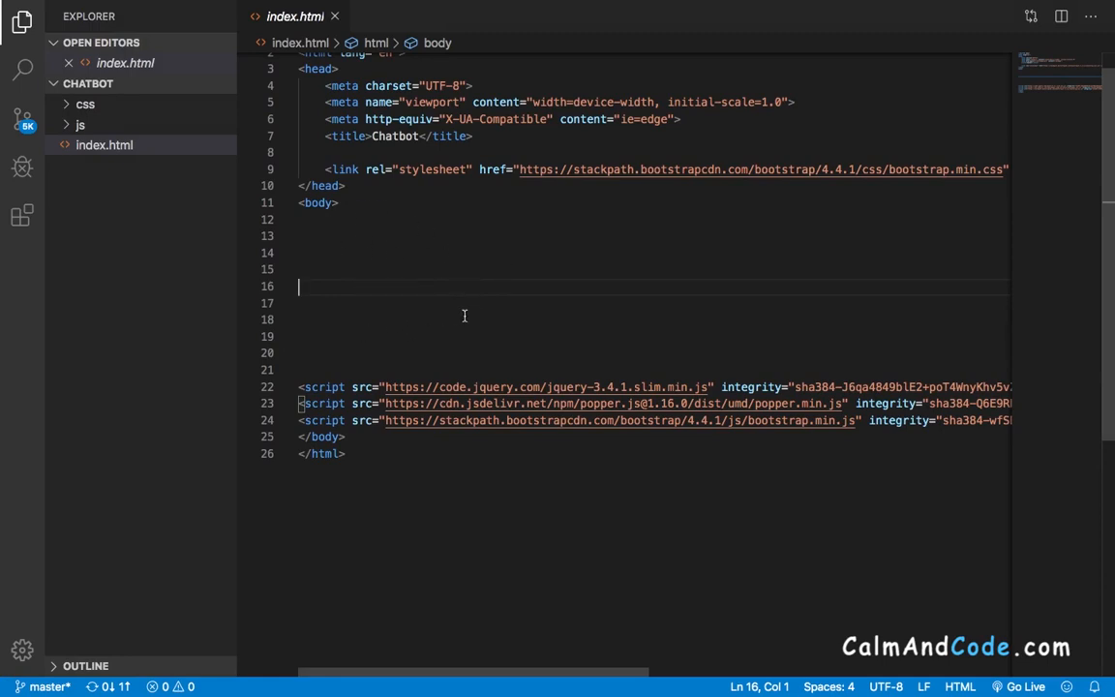
{"action": "mouse_move", "coordinate": [434, 360]}
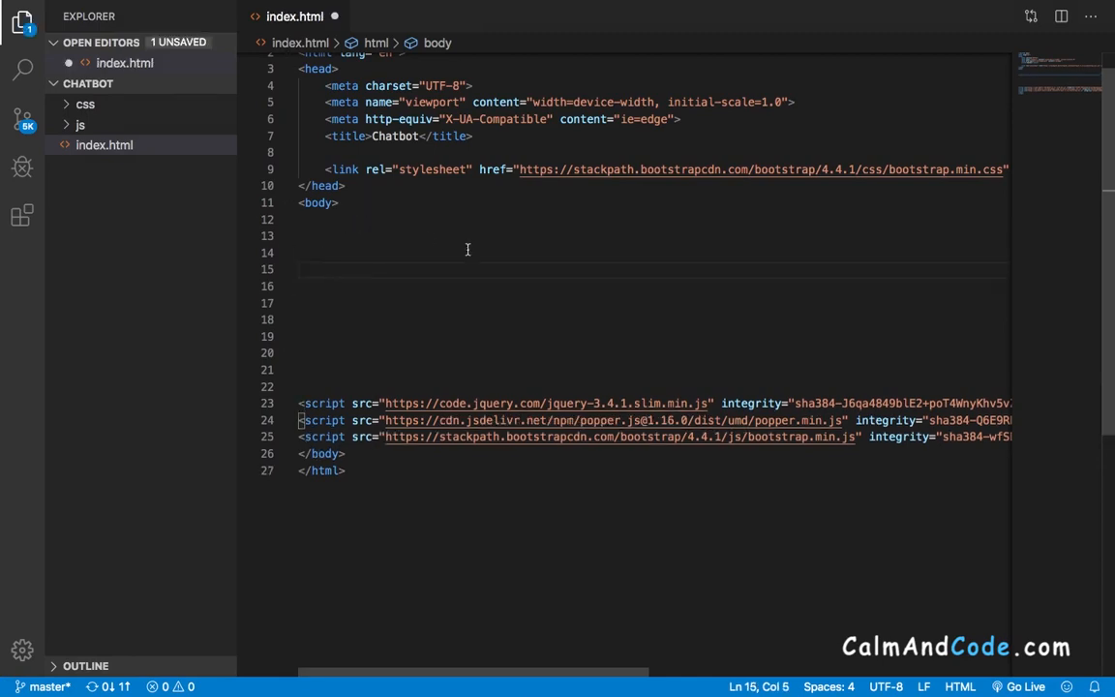
Step: Add a div with class "container" to the body, with a blank indented line inside
{"action": "type", "text": "div></div>"}
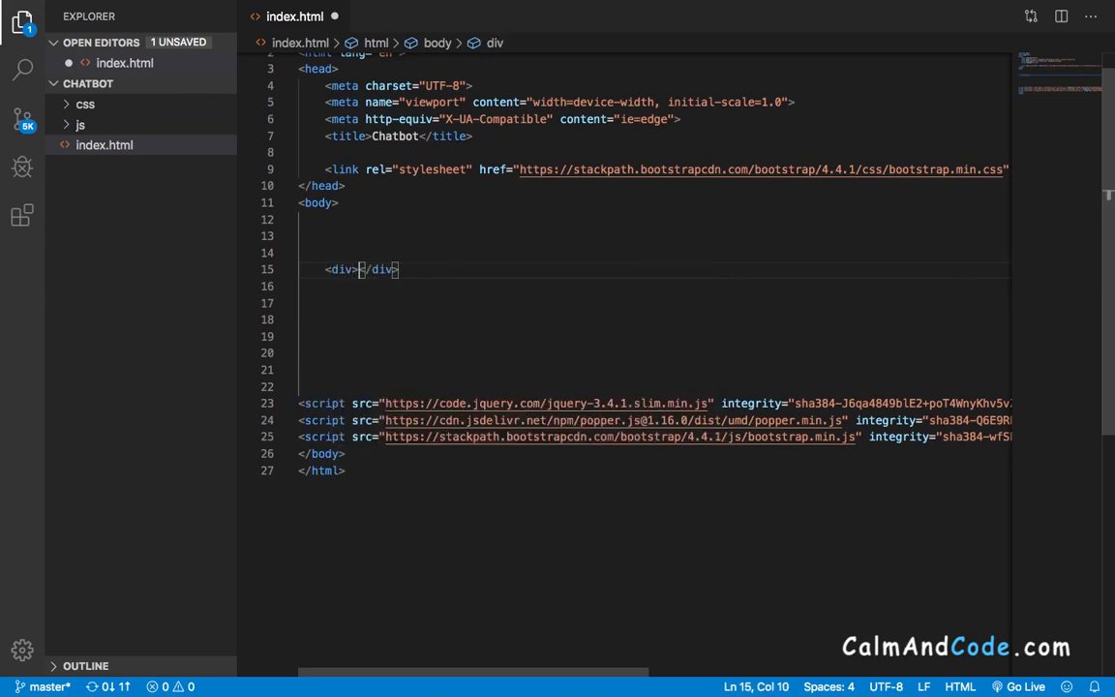
{"action": "key", "text": "Enter"}
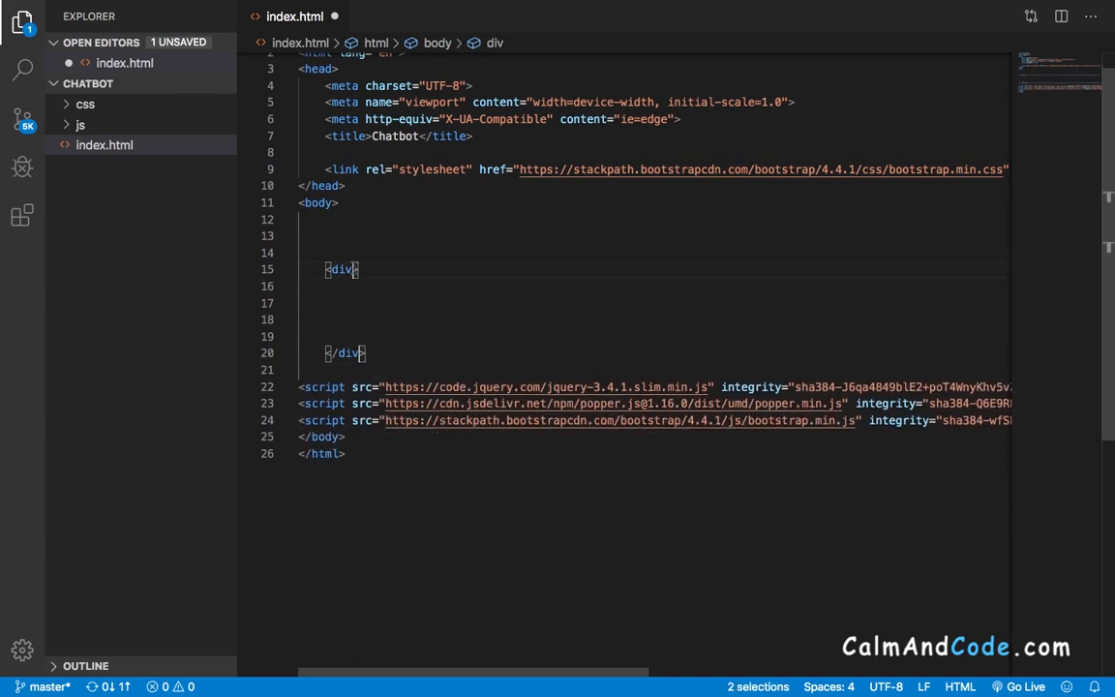
{"action": "type", "text": "class"}
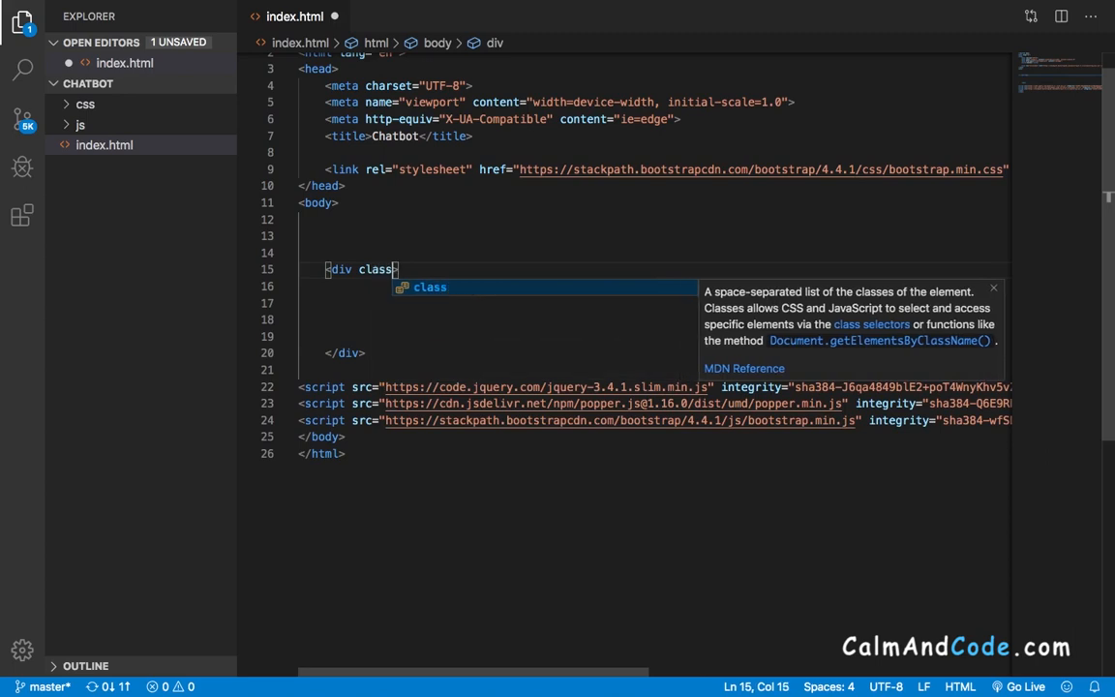
{"action": "type", "text": "=\""}
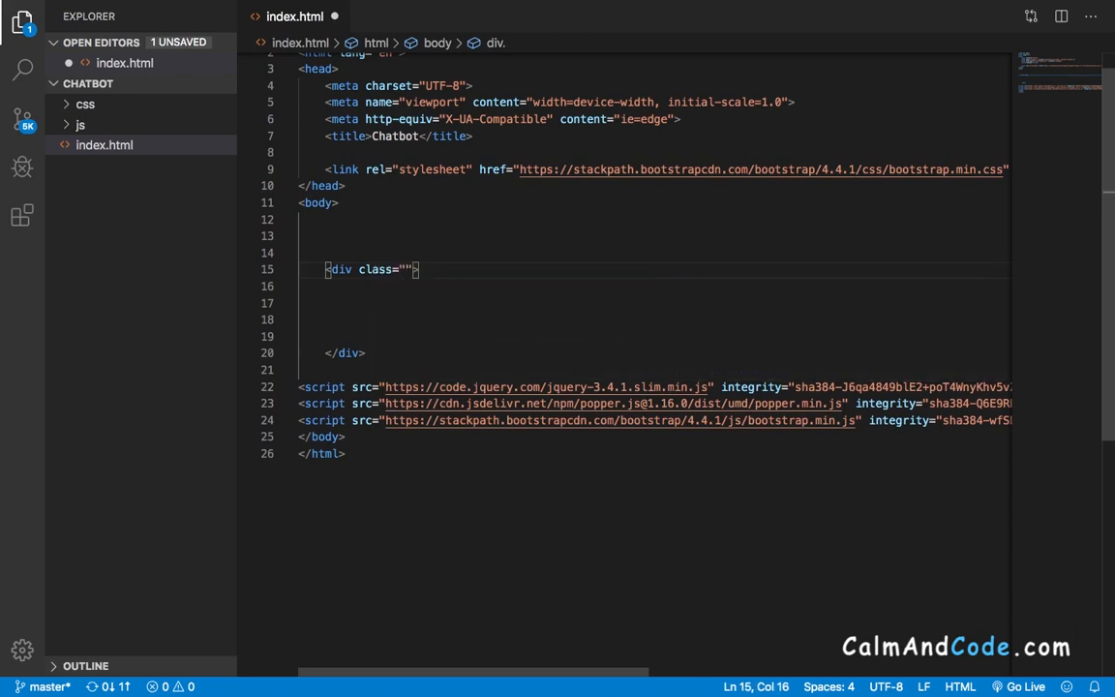
{"action": "type", "text": "container"}
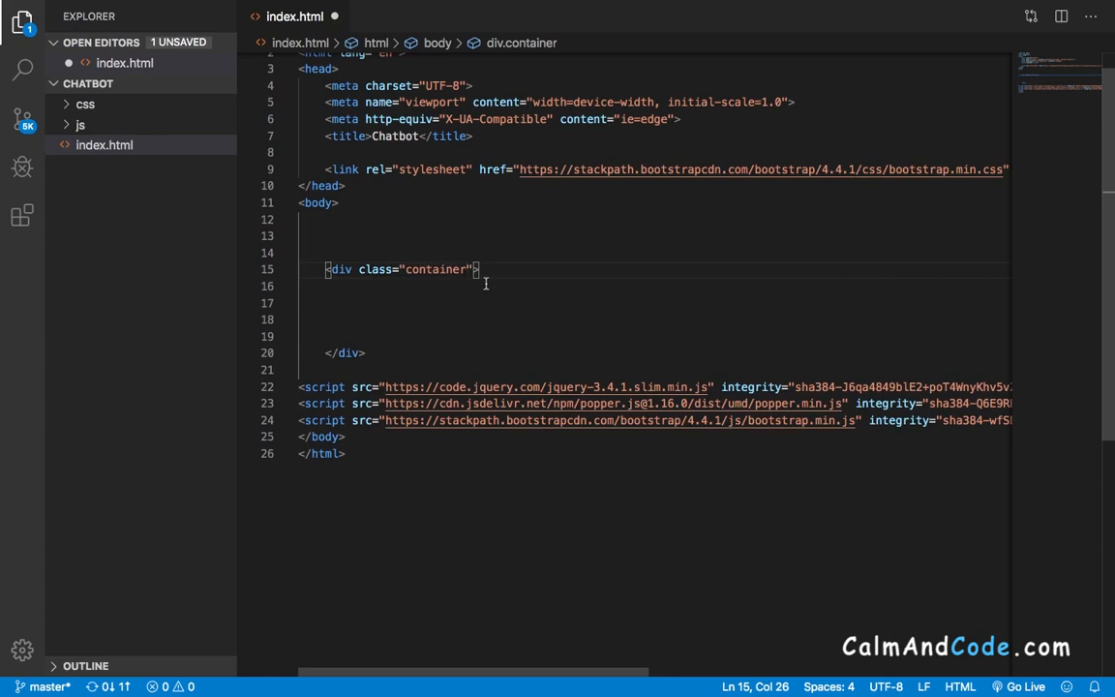
{"action": "key", "text": "Enter"}
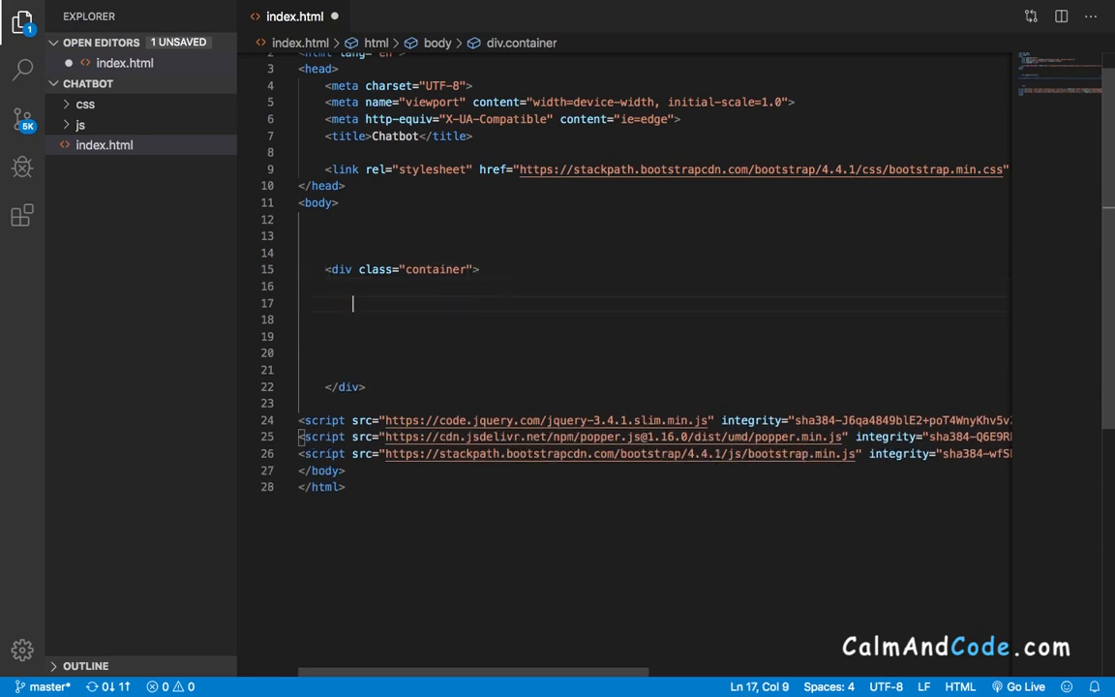
Step: Write an h1 reading 'Awesome Chatbot App' with class "text-center" inside the container div
{"action": "type", "text": "h1></h1>"}
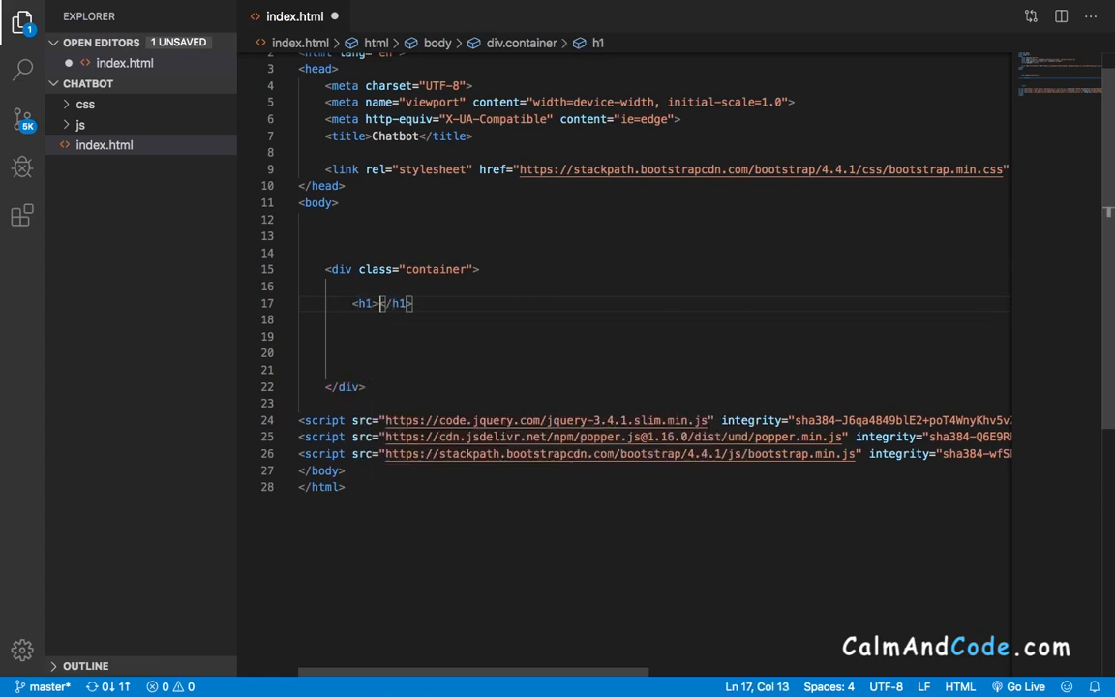
{"action": "type", "text": "Awesome"}
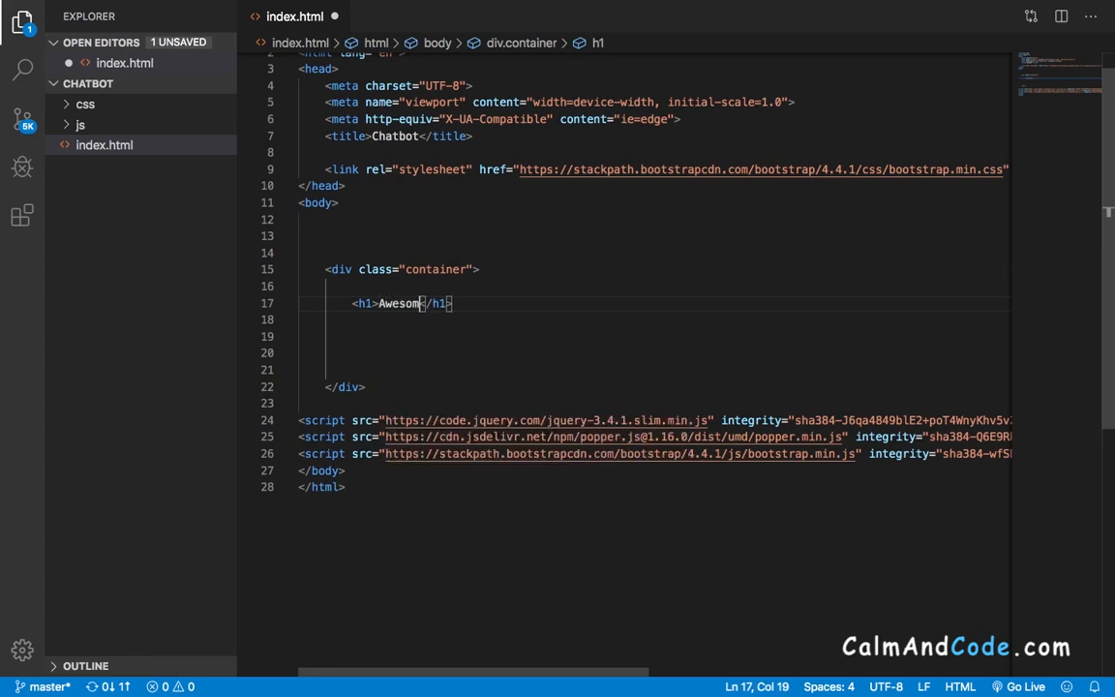
{"action": "type", "text": "Chatbo"}
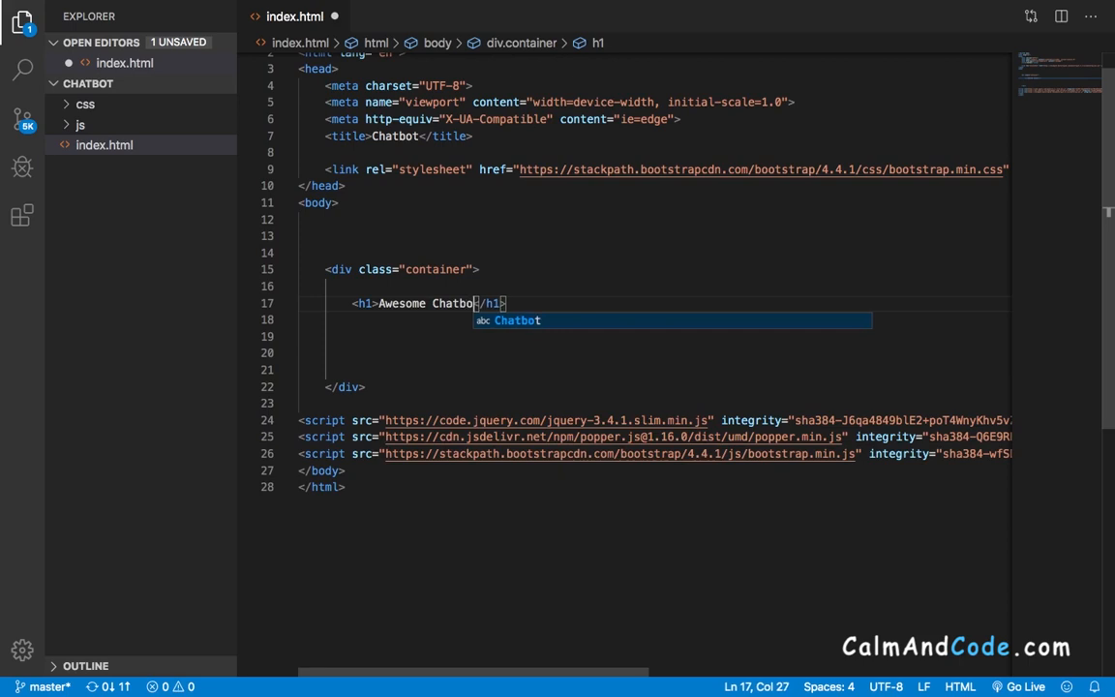
{"action": "type", "text": "App"}
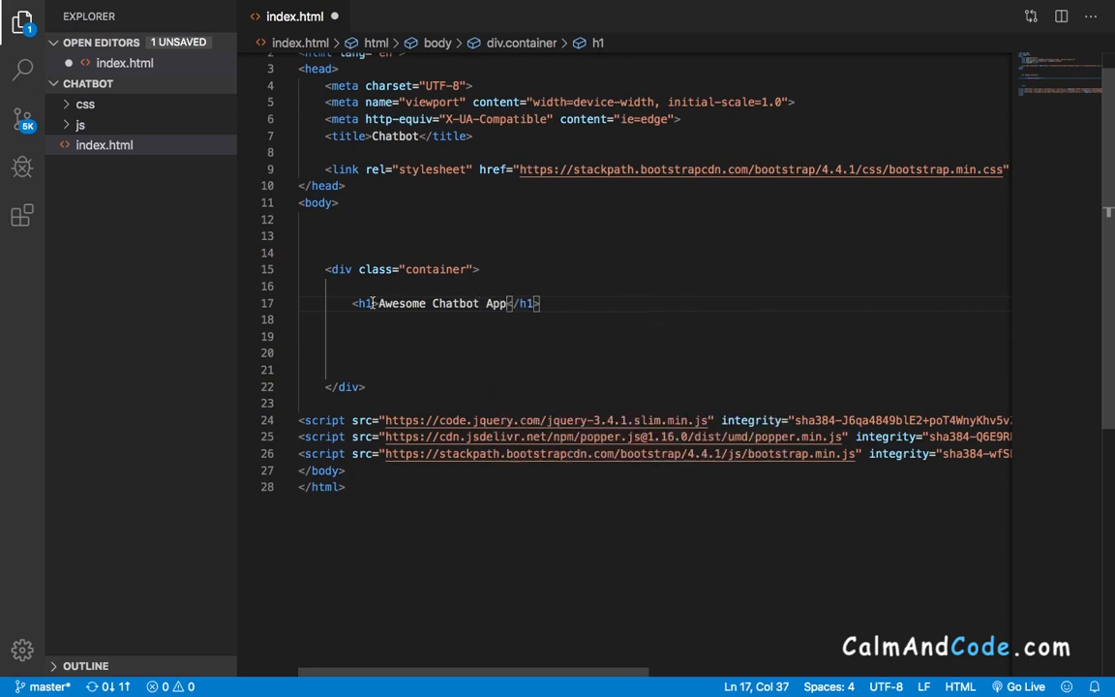
{"action": "type", "text": "class=\""}
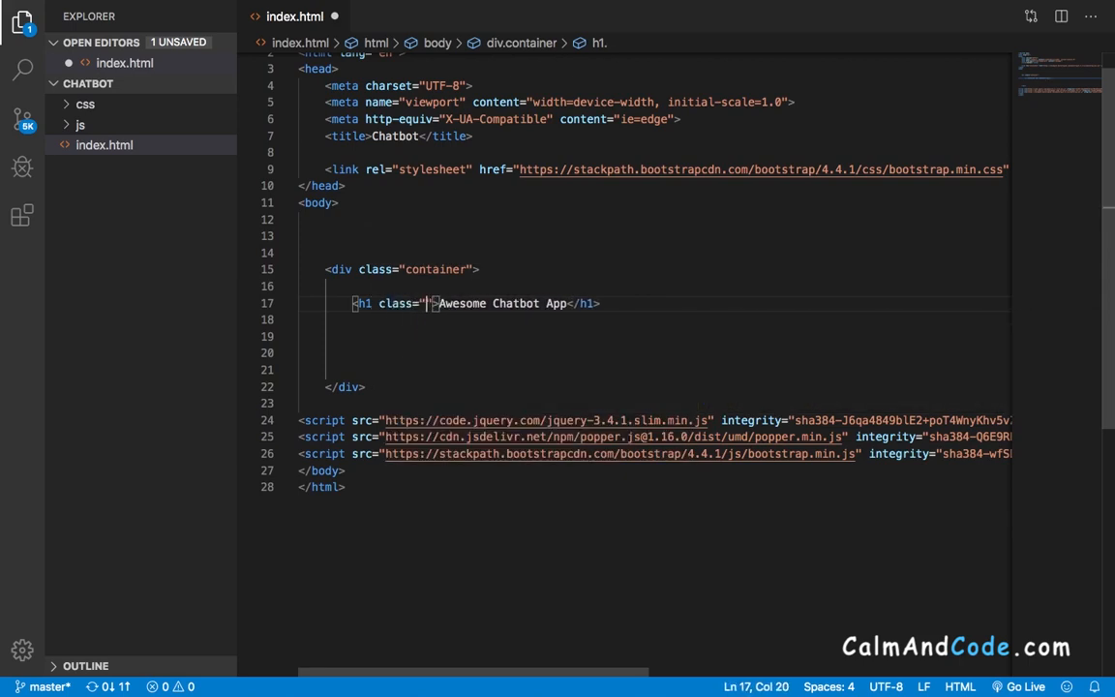
{"action": "type", "text": "text-c"}
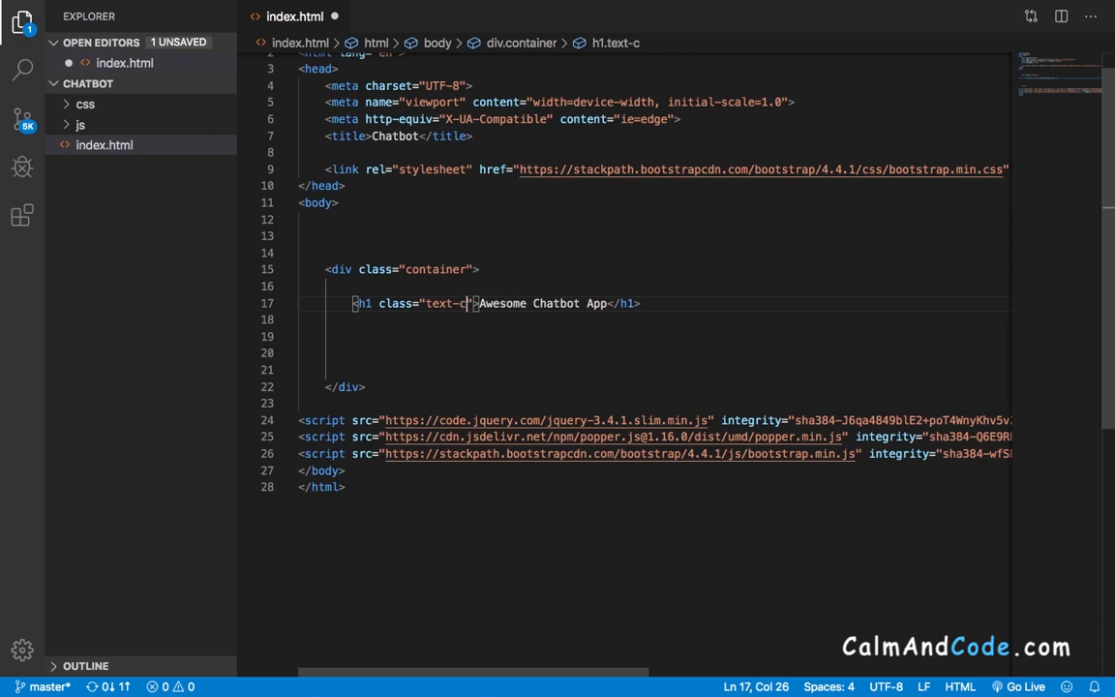
{"action": "type", "text": "ent"}
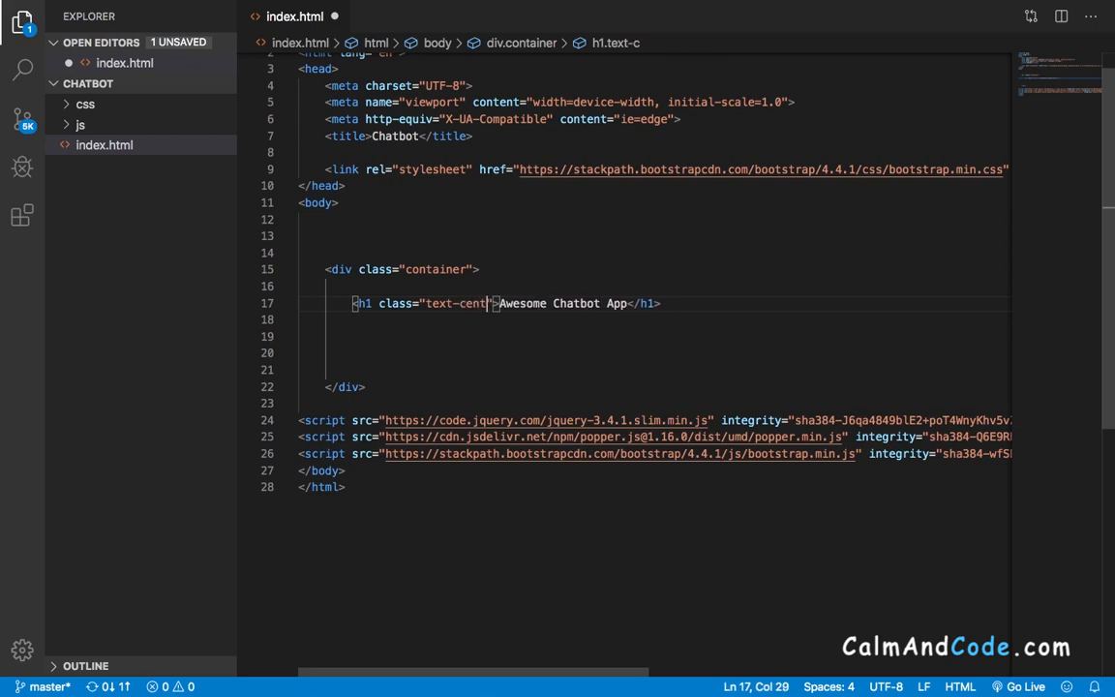
{"action": "type", "text": "er"}
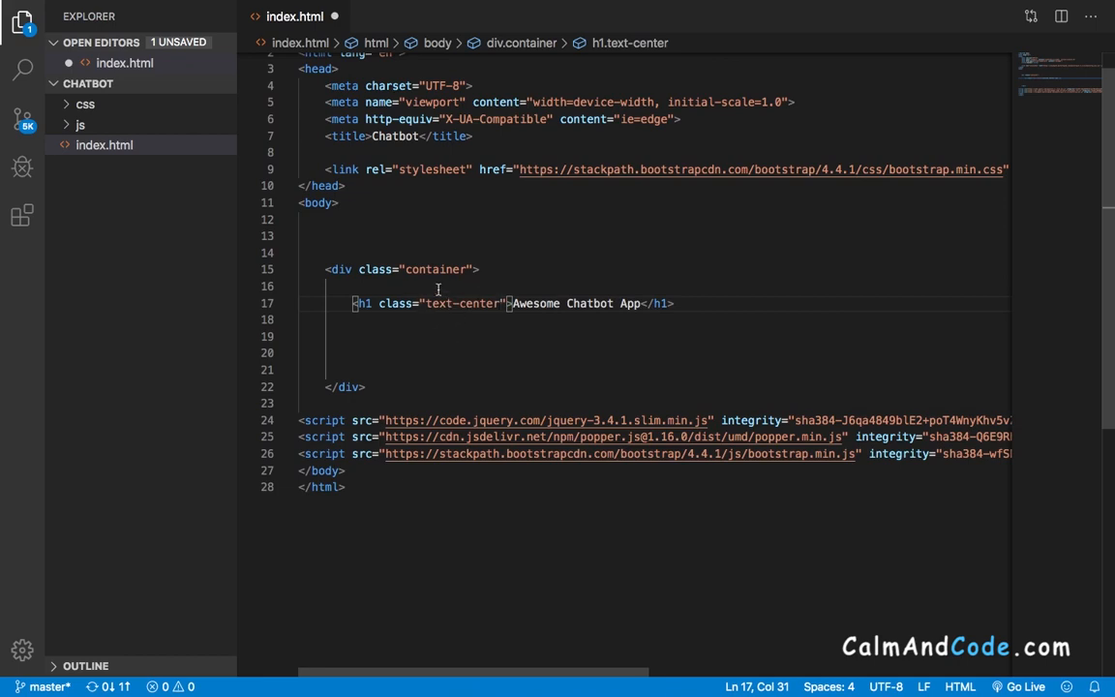
Step: Save index.html and copy its full path from the Explorer
{"action": "left_click", "coordinate": [675, 303]}
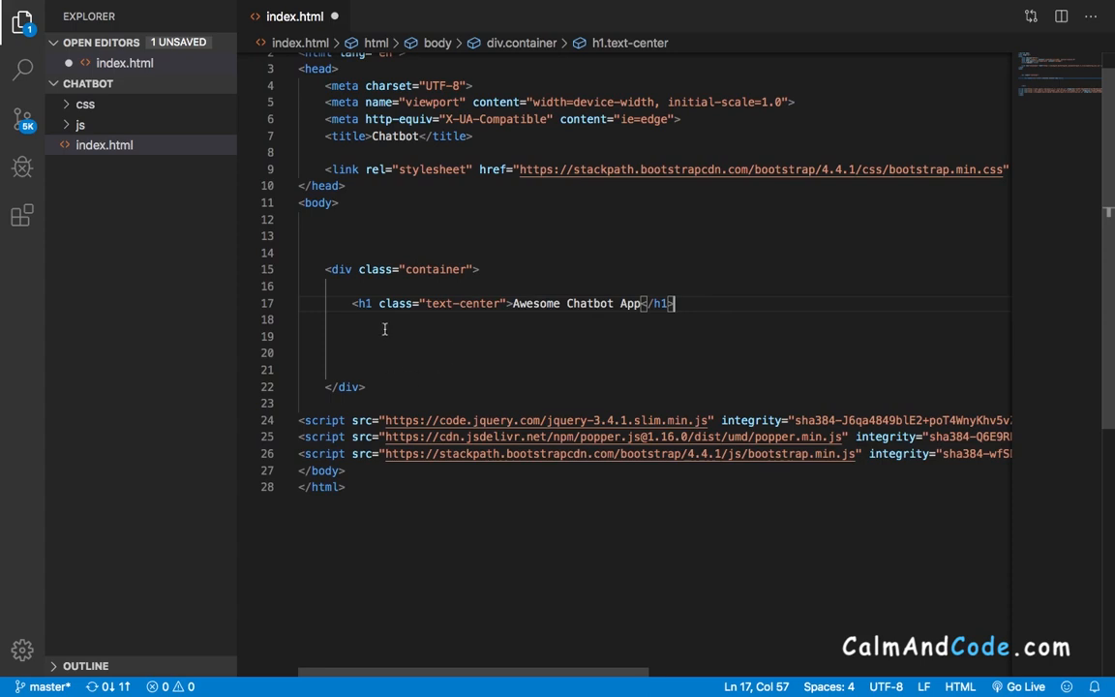
{"action": "mouse_move", "coordinate": [365, 293]}
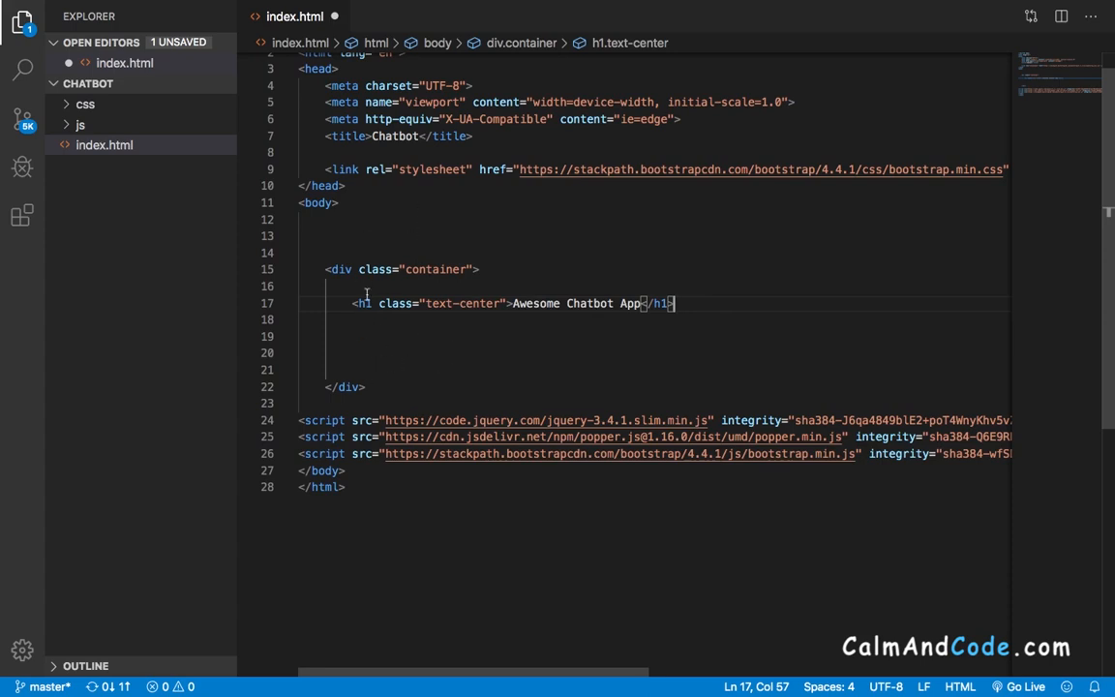
{"action": "mouse_move", "coordinate": [697, 230]}
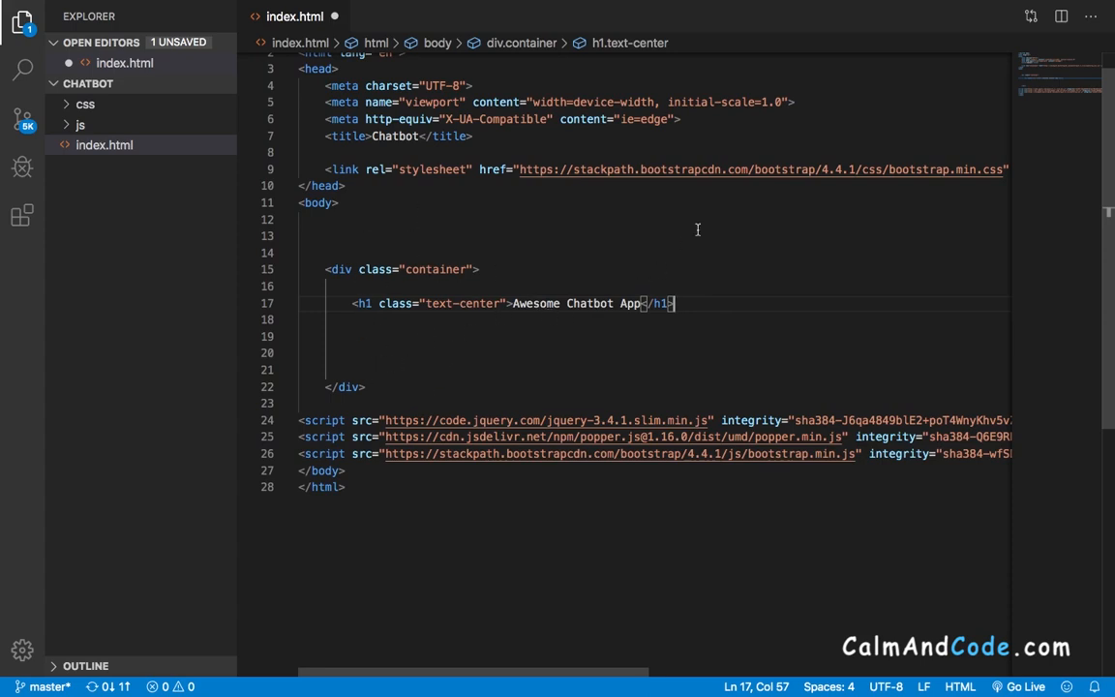
{"action": "mouse_move", "coordinate": [458, 336]}
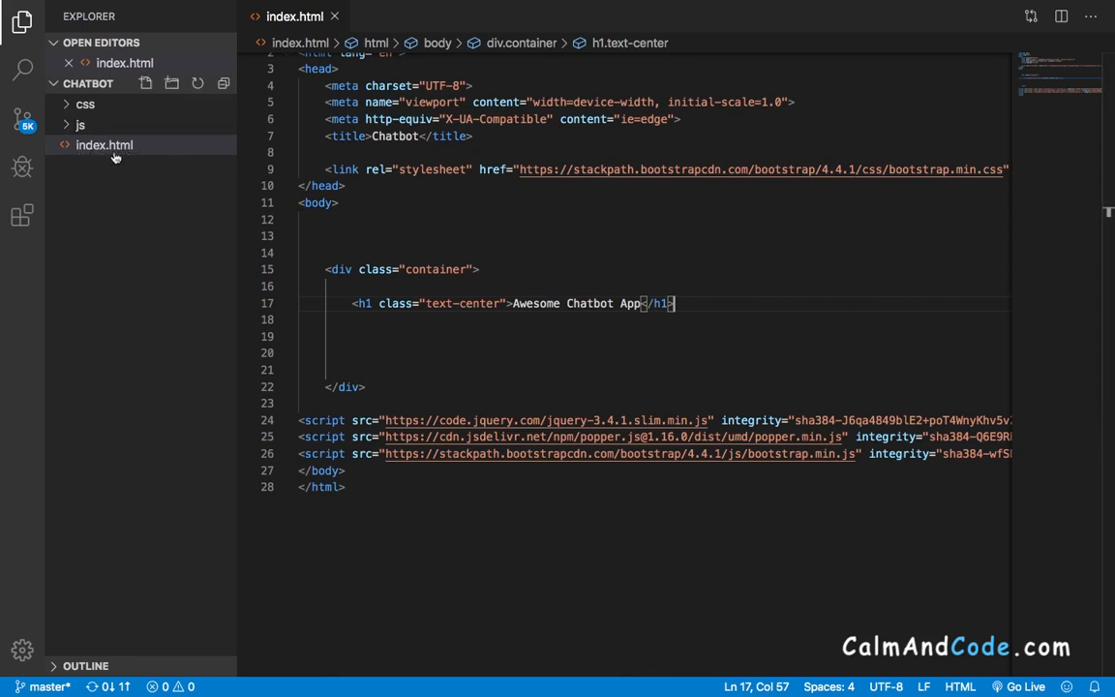
{"action": "right_click", "coordinate": [104, 145]}
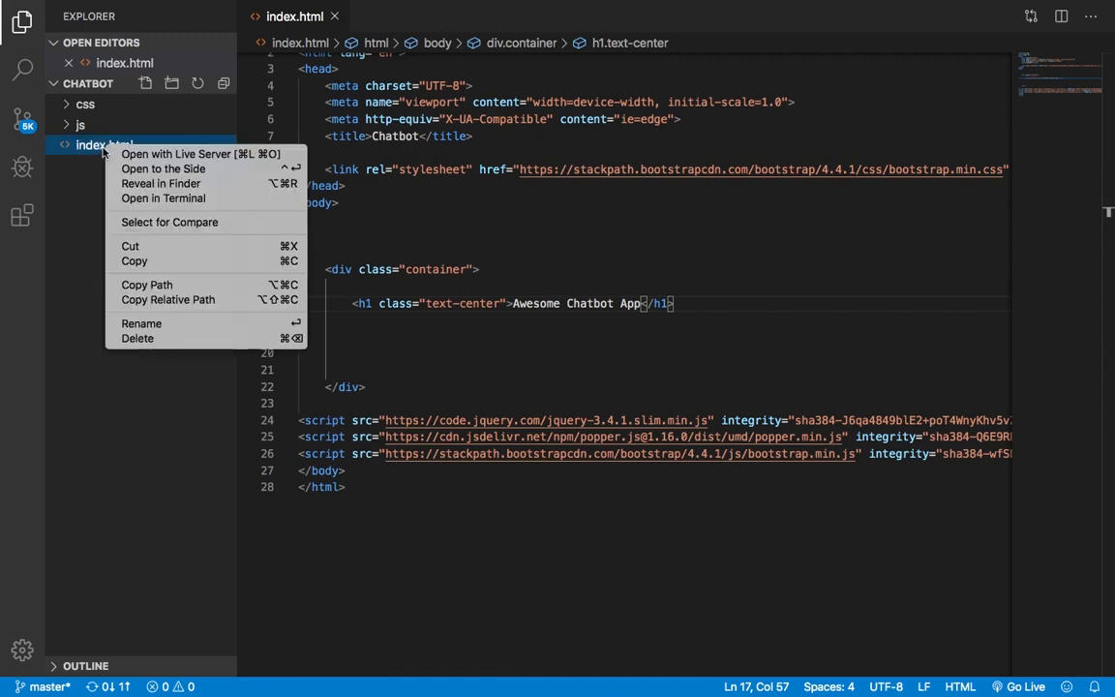
{"action": "mouse_move", "coordinate": [147, 285]}
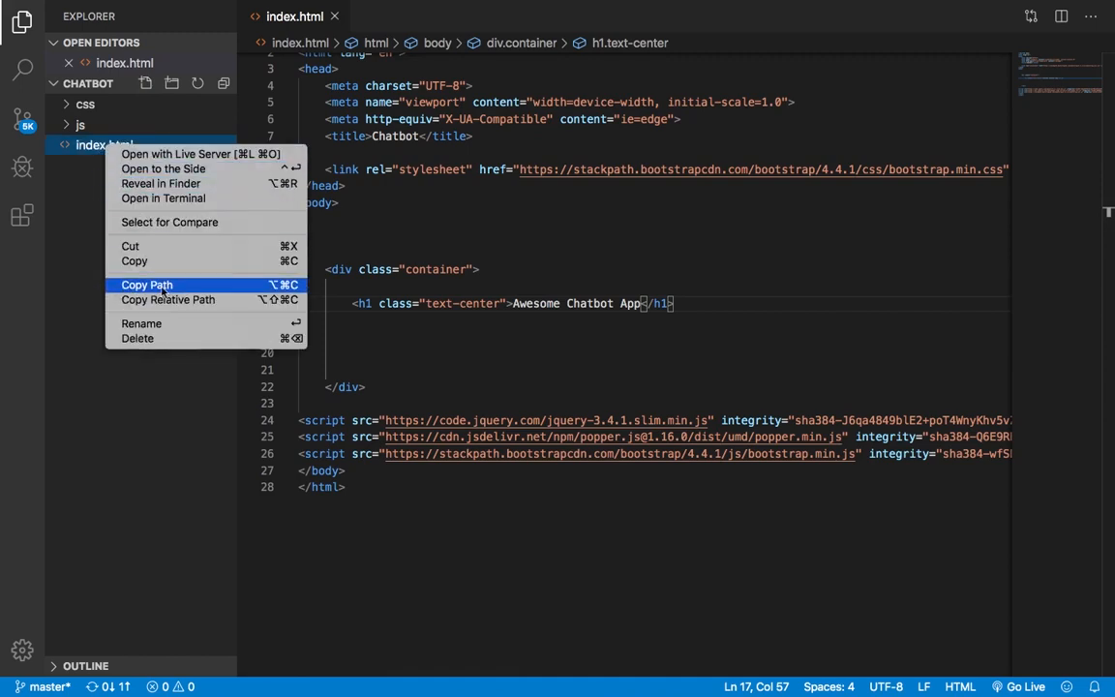
{"action": "left_click", "coordinate": [146, 285]}
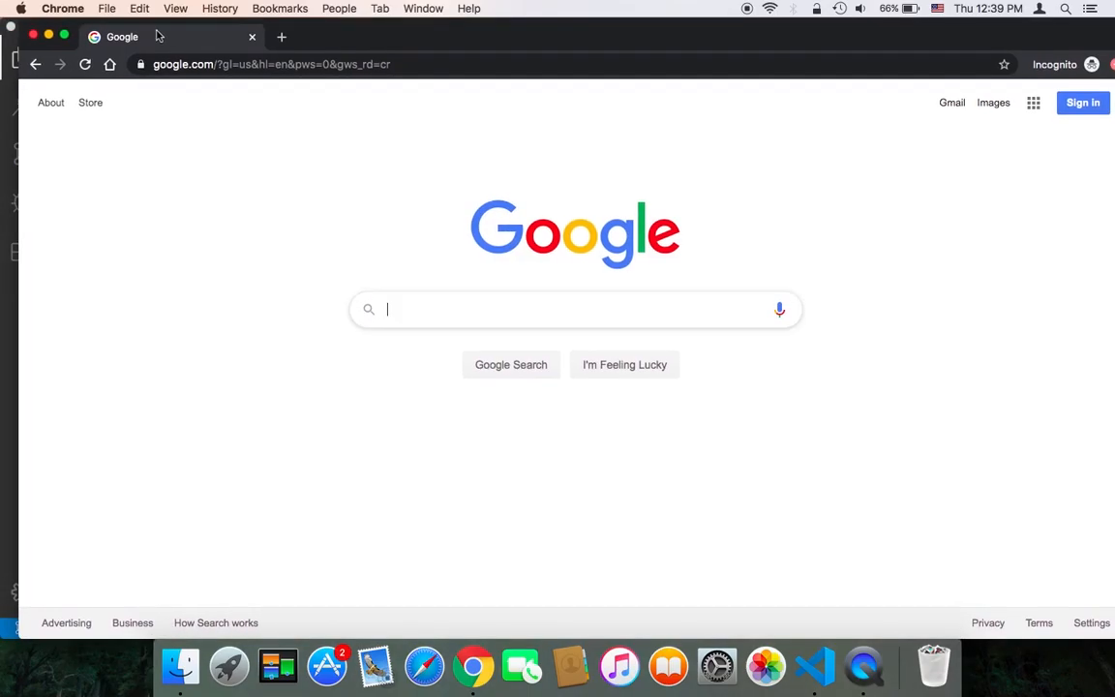
Step: Open /Users/memo_ahmo/Desktop/chatbot/index.html in Chrome and inspect the page
{"action": "type", "text": "/Users/memo_ahmo/Desktop/chatbot/index.html"}
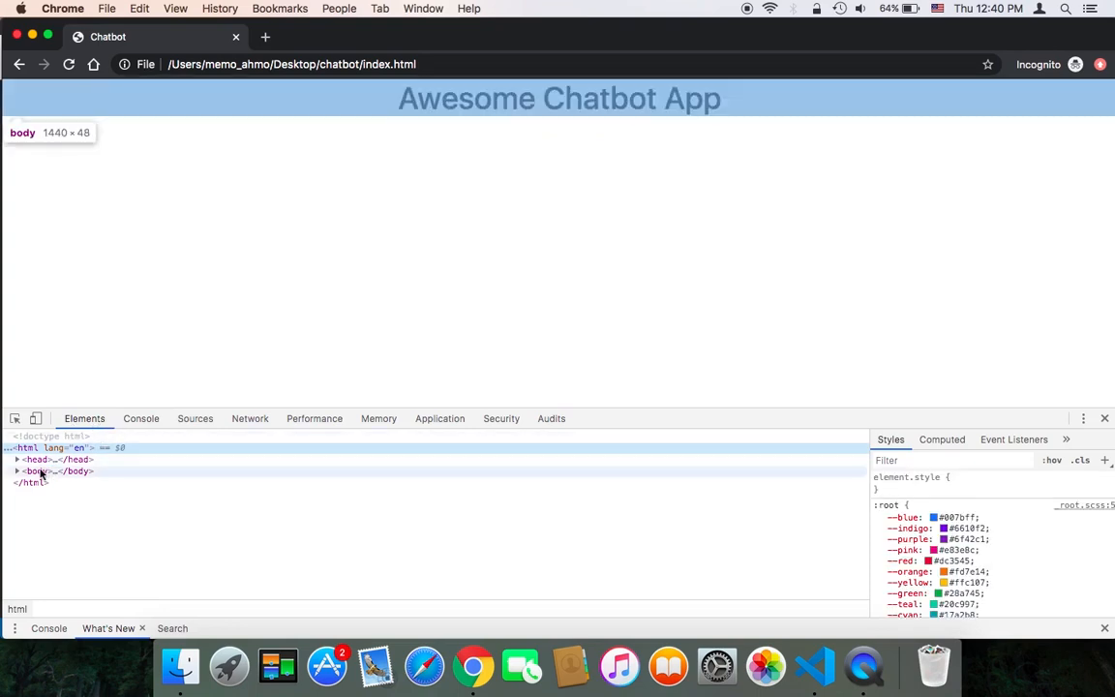
Step: Expand body and div.container in Elements, then select the div to view its box model
{"action": "left_click", "coordinate": [17, 471]}
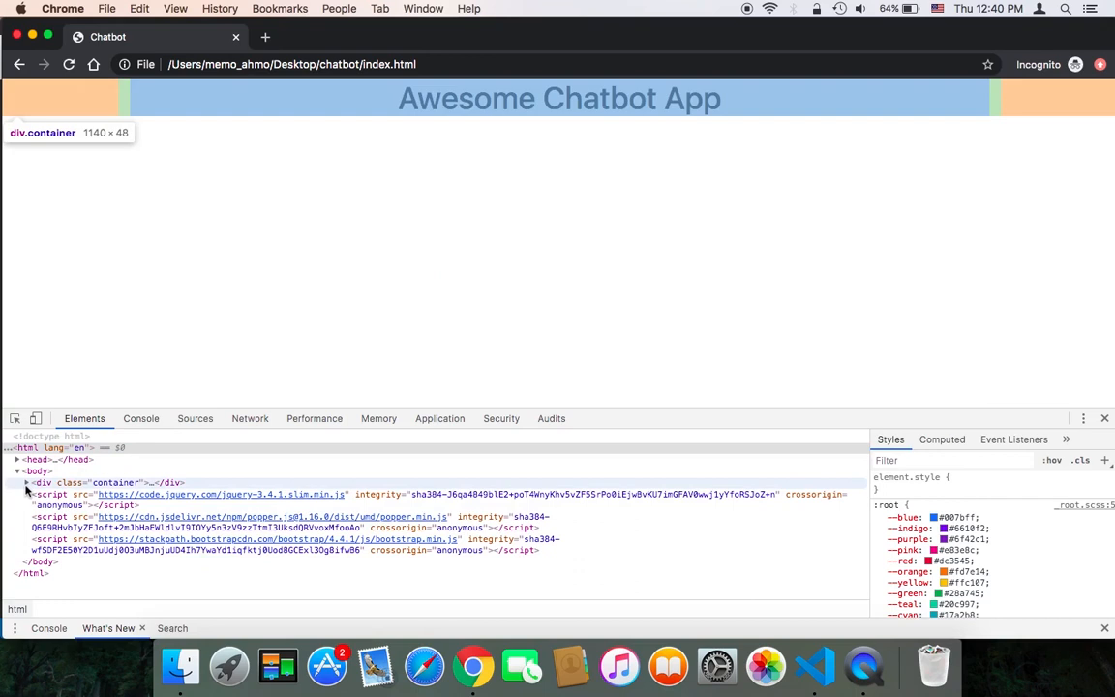
{"action": "left_click", "coordinate": [25, 482]}
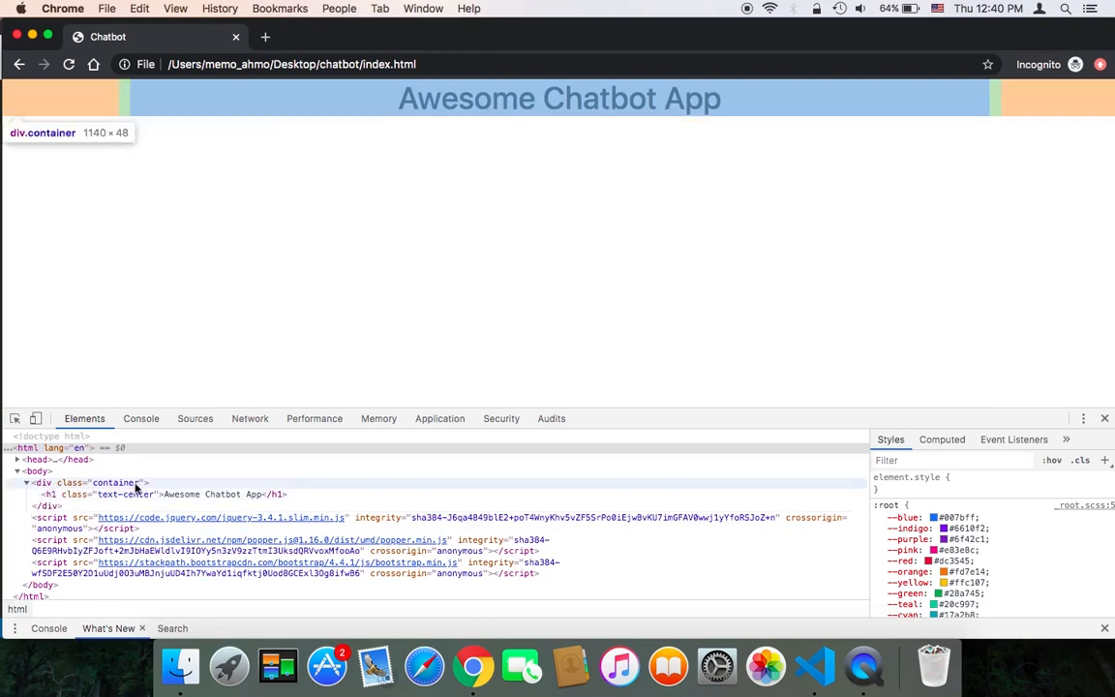
{"action": "left_click", "coordinate": [126, 494]}
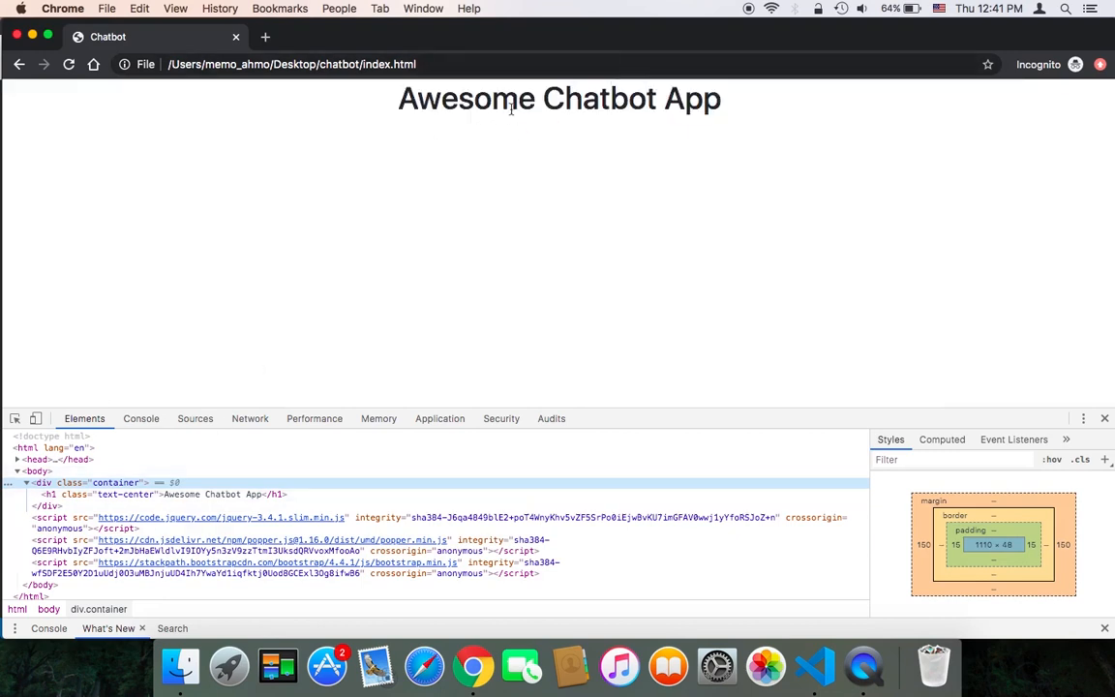
{"action": "mouse_move", "coordinate": [554, 126]}
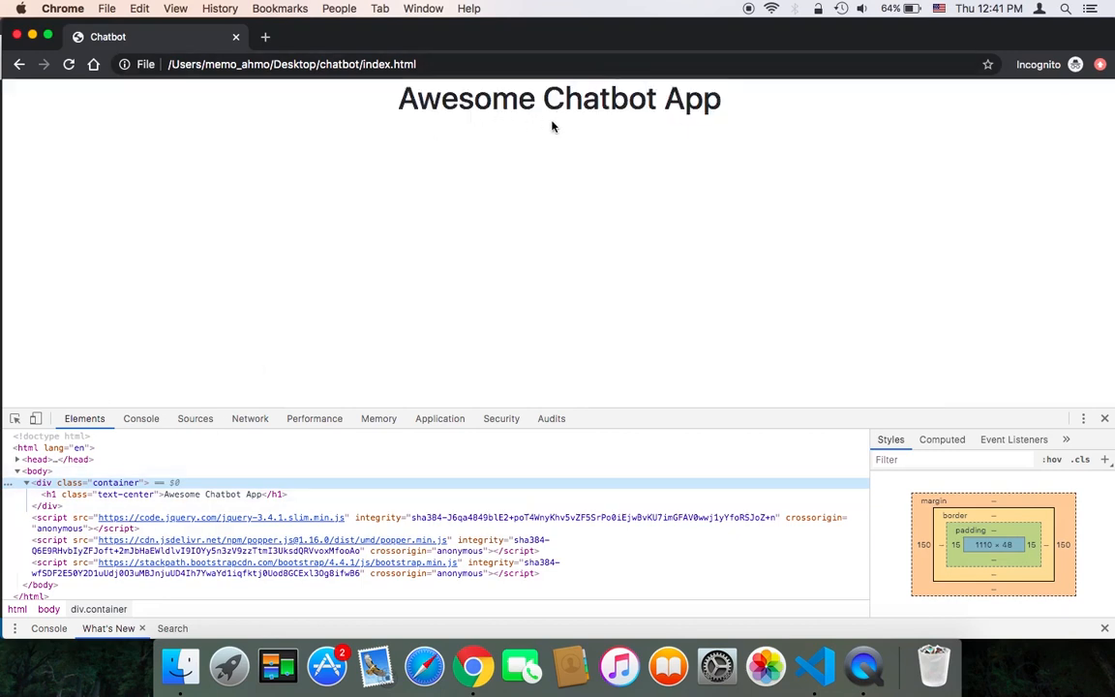